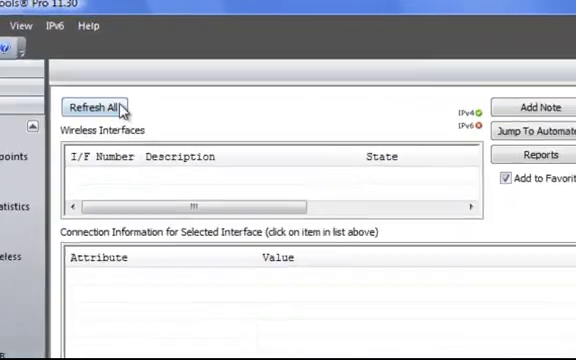
Step: Refresh All to list the Dell Wireless 1390 adapter and its WEP connection details
click(98, 107)
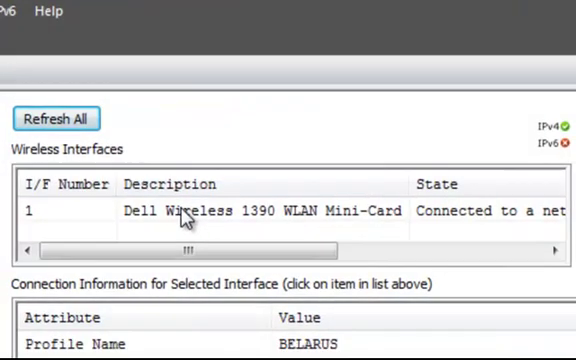
scroll(down, 3)
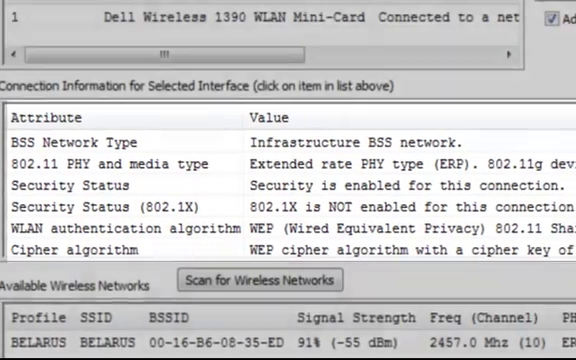
Step: Scroll the results to show the BELARUS and SMC available networks
scroll(right, 3)
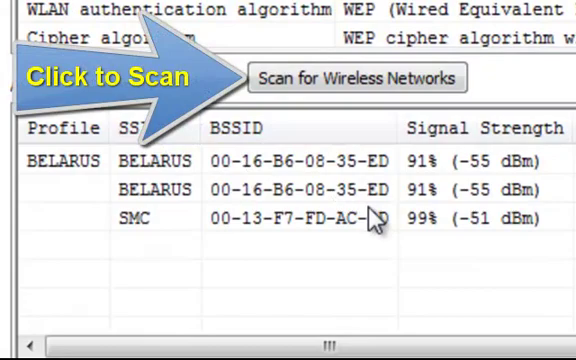
Step: Scan for wireless networks, showing BELARUS at 91% and SMC at 99% signal
click(355, 78)
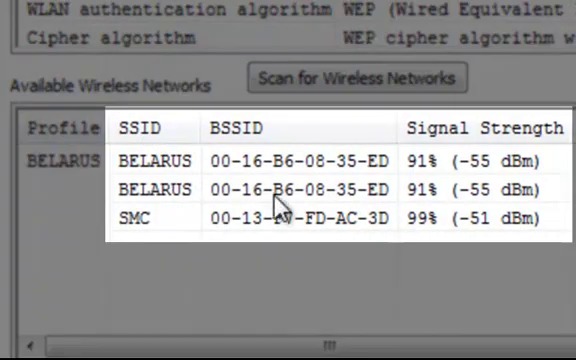
mouse_move(288, 222)
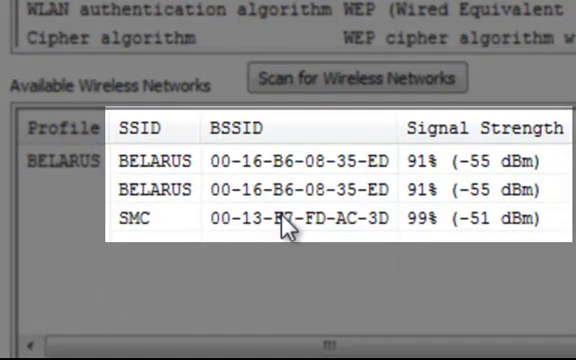
mouse_move(472, 186)
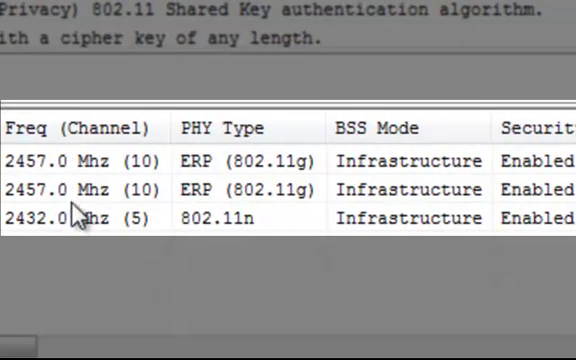
mouse_move(143, 189)
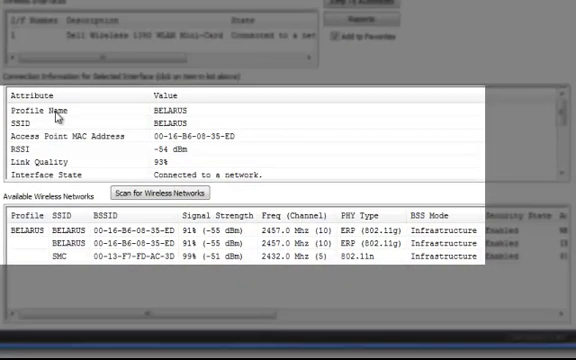
Step: Open the Reports window listing saved Available Wireless LANs and Connection Details results
click(45, 102)
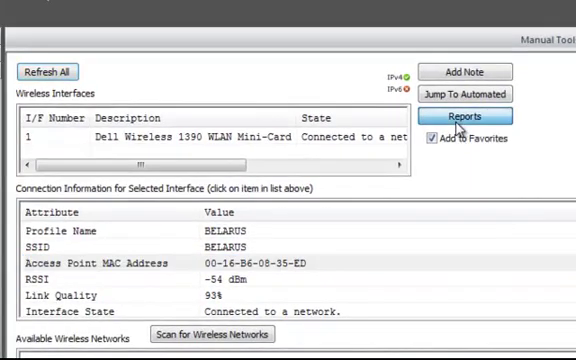
click(472, 118)
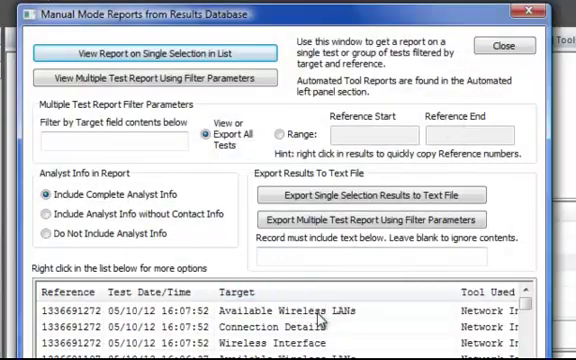